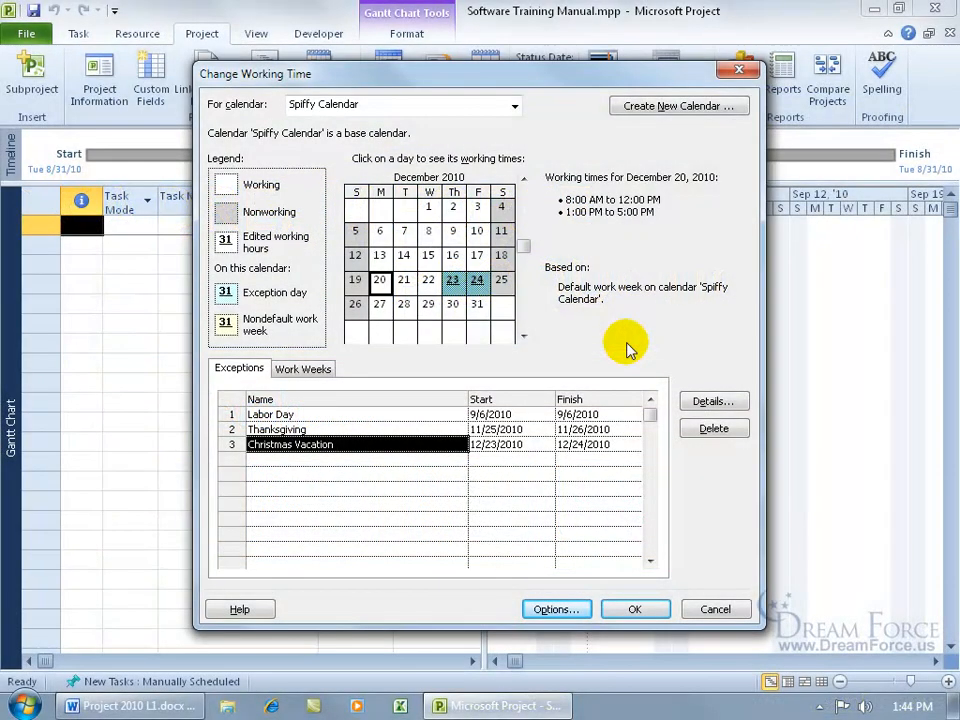
pyautogui.moveTo(370, 340)
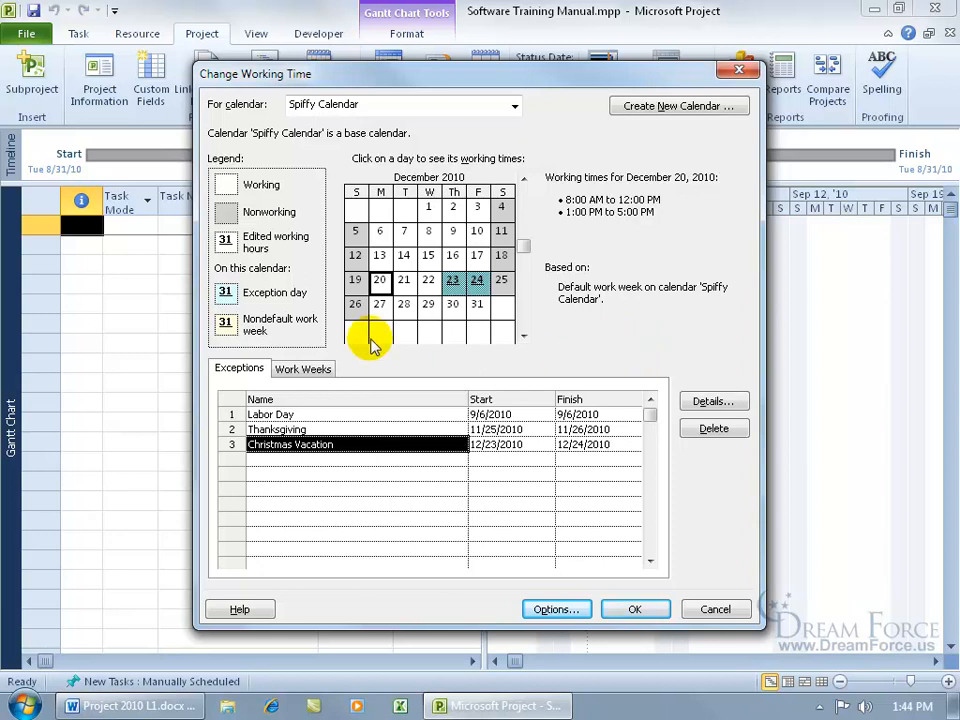
pyautogui.moveTo(285, 305)
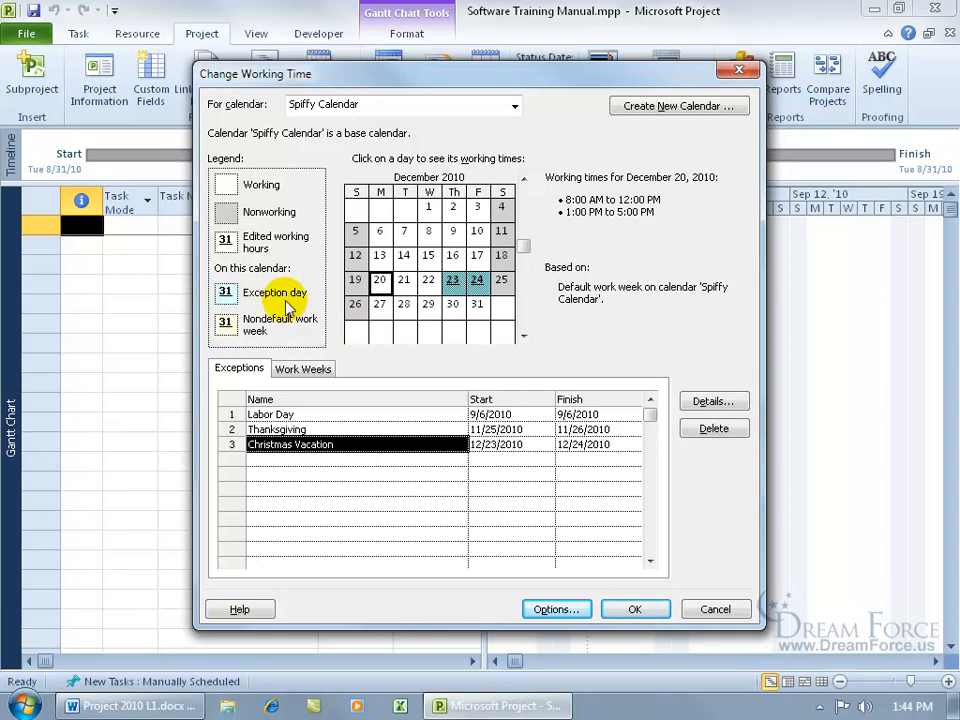
pyautogui.moveTo(285, 330)
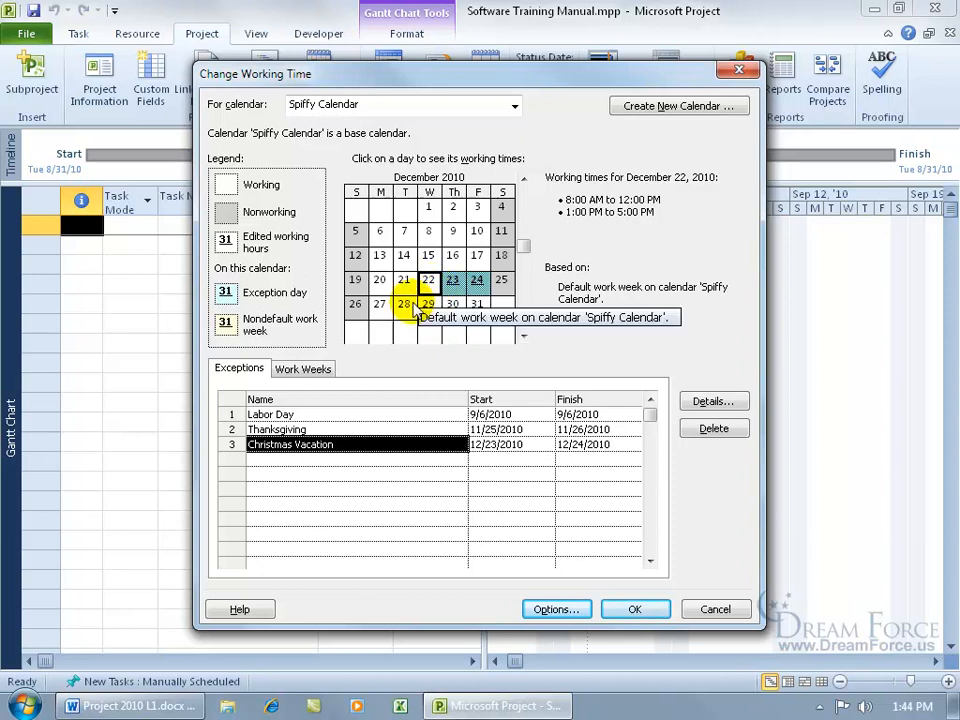
# Add a 'Luncheon' work week on the Work Weeks tab covering December 22, 2010.
pyautogui.click(303, 368)
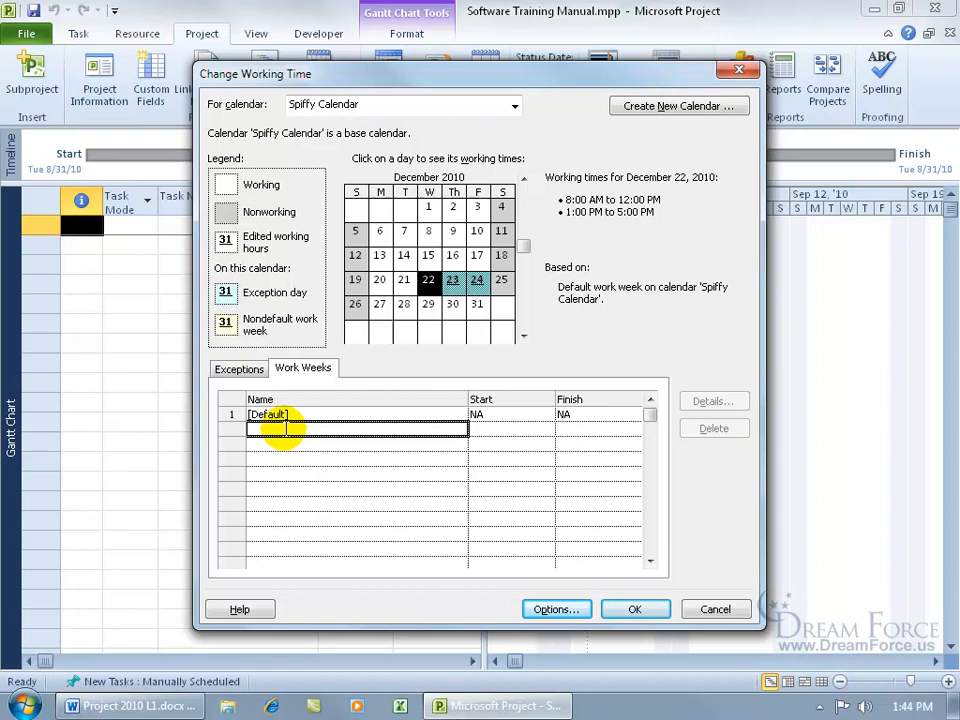
pyautogui.write('Luncheon')
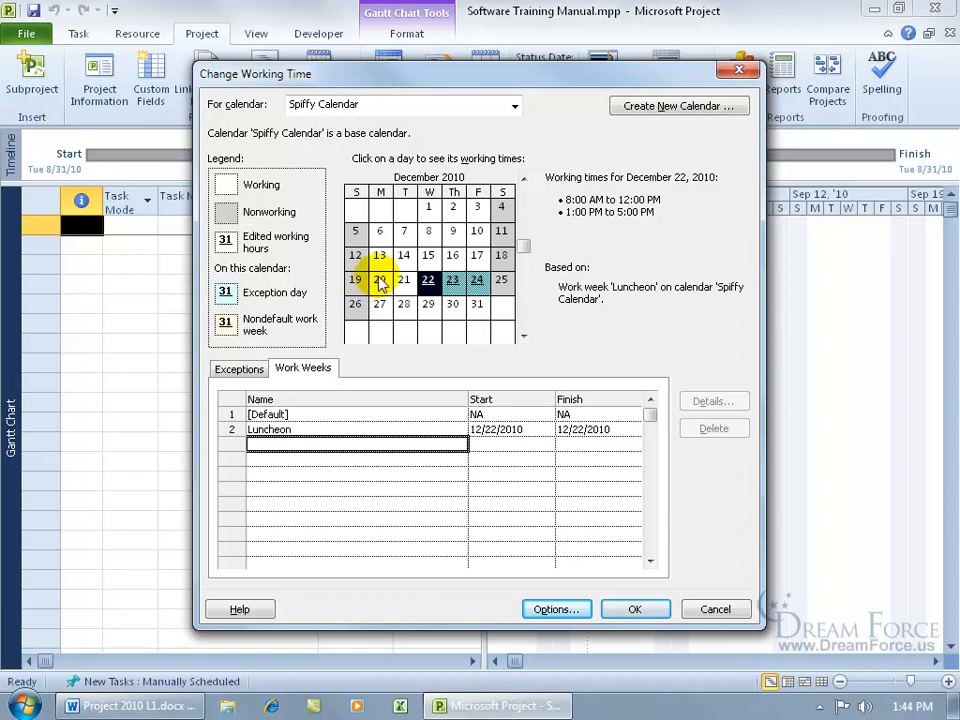
pyautogui.click(379, 279)
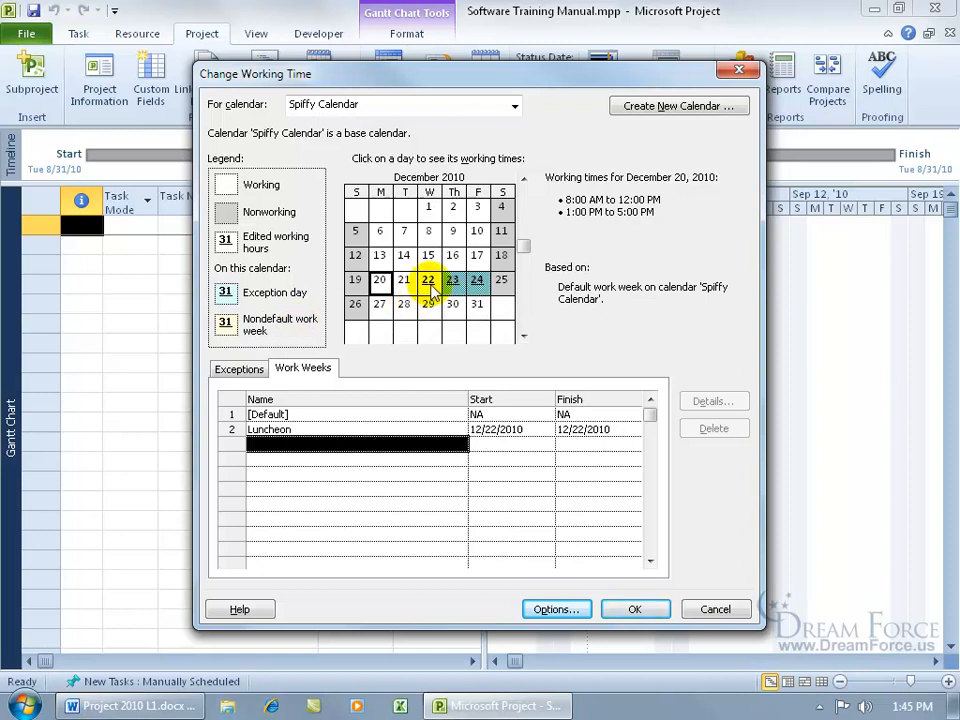
pyautogui.click(428, 279)
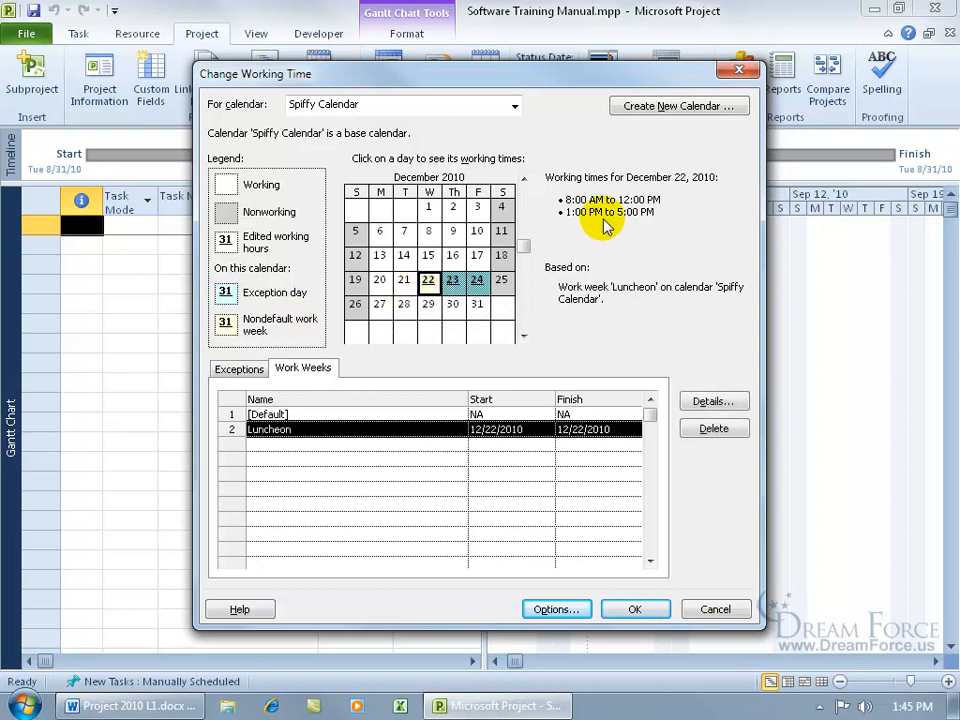
pyautogui.moveTo(630, 234)
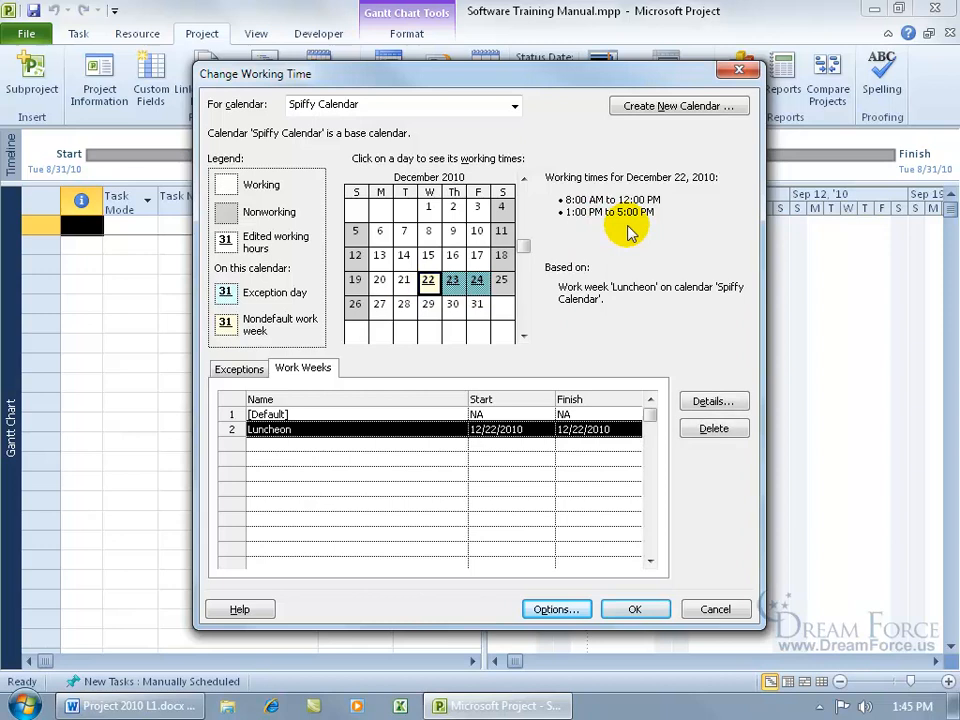
pyautogui.moveTo(438, 355)
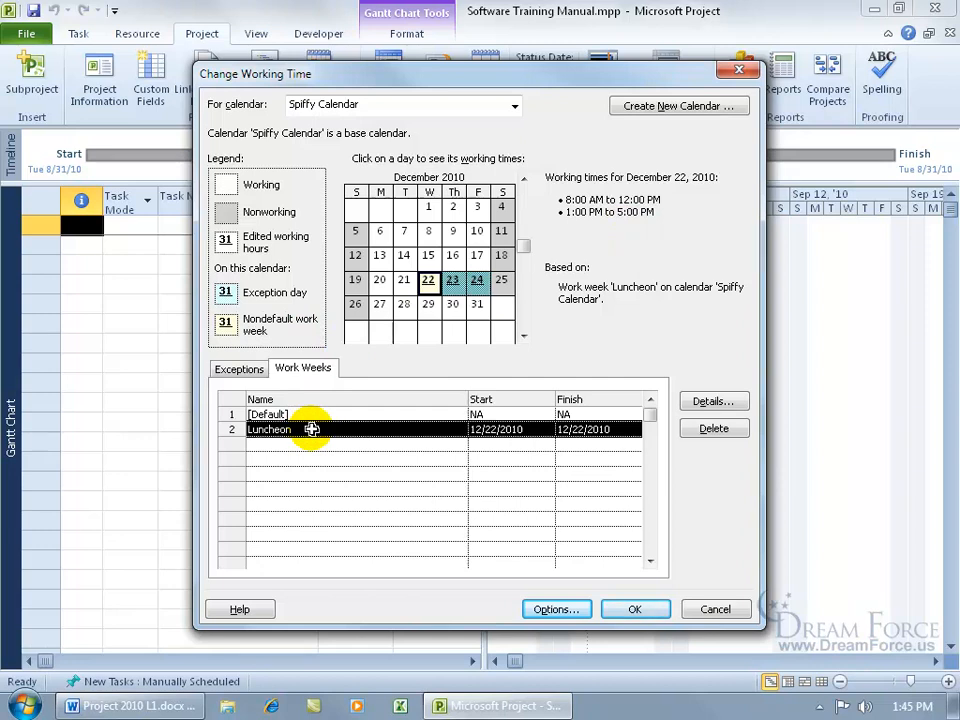
pyautogui.click(714, 401)
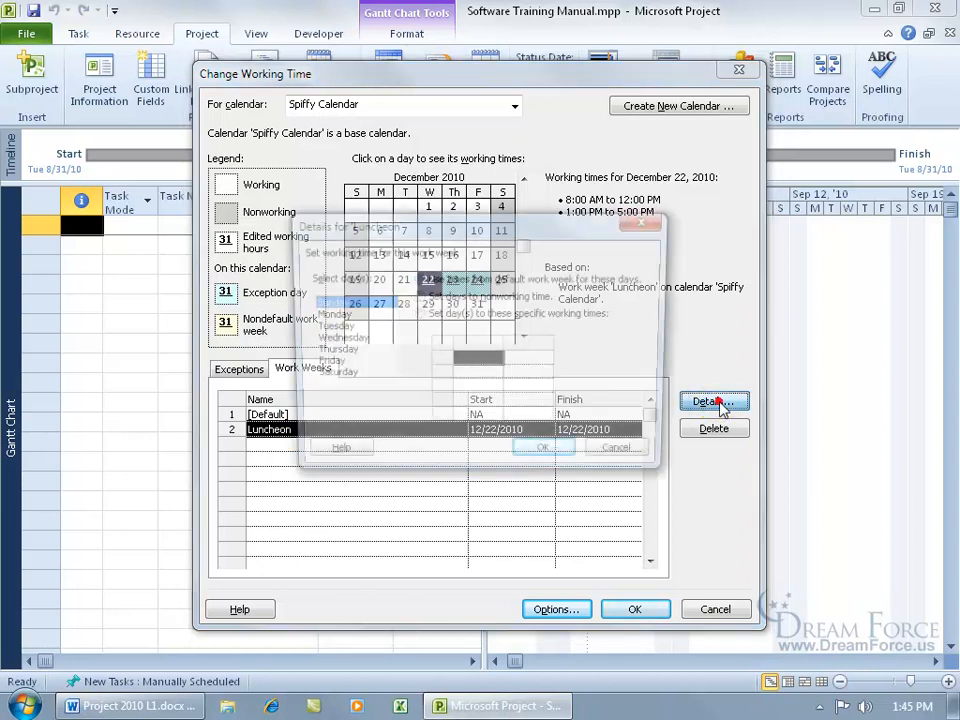
# Give Wednesday in Luncheon its own specific working times starting at 7:00 AM.
pyautogui.click(713, 401)
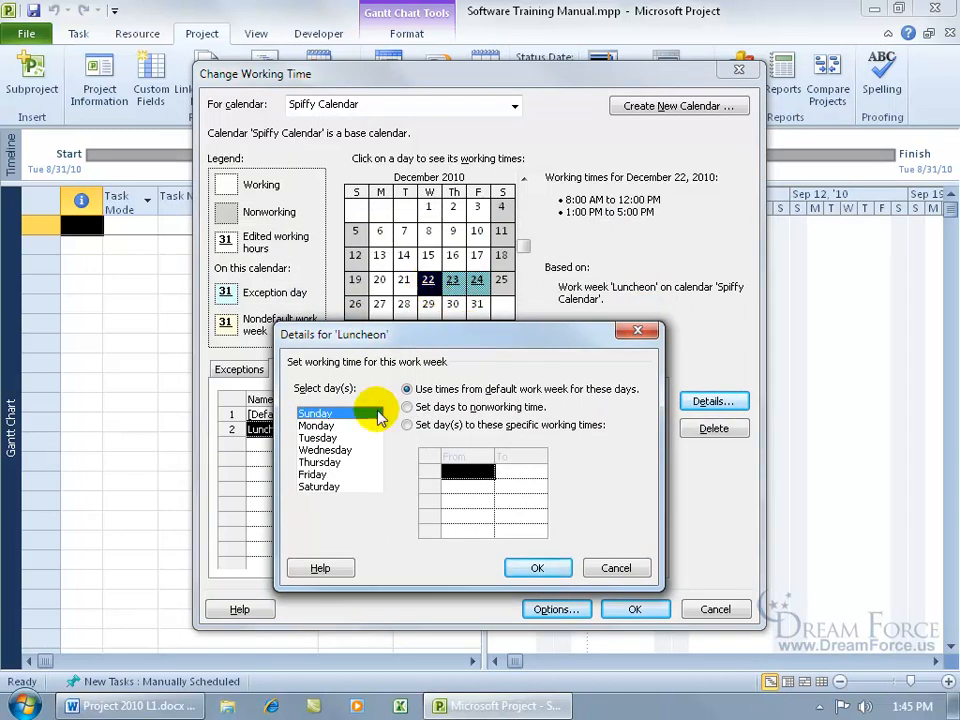
pyautogui.click(325, 449)
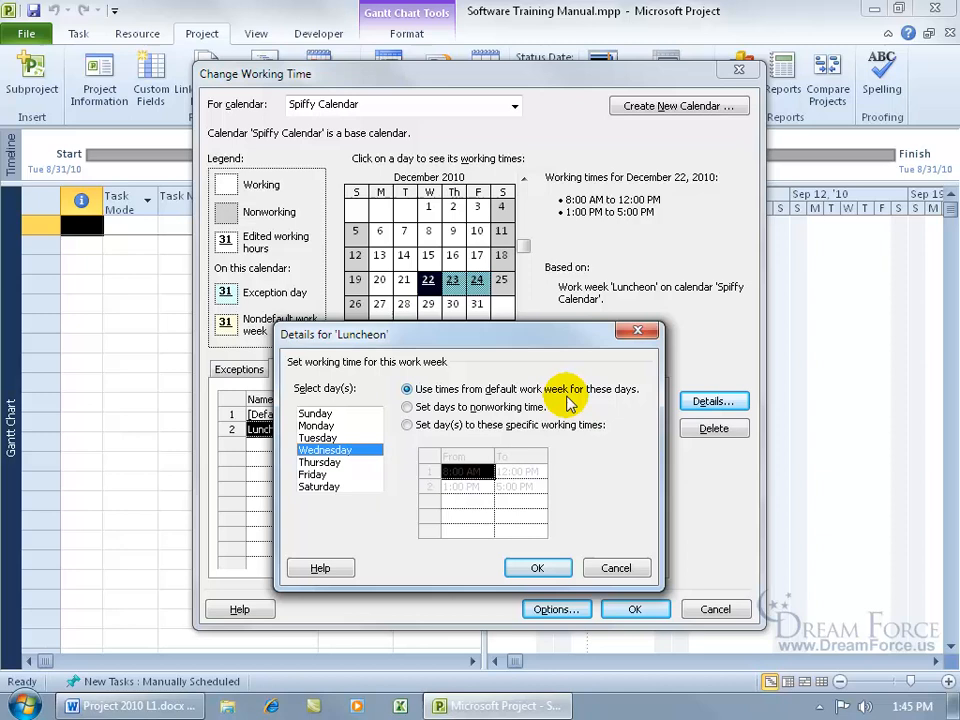
pyautogui.click(407, 424)
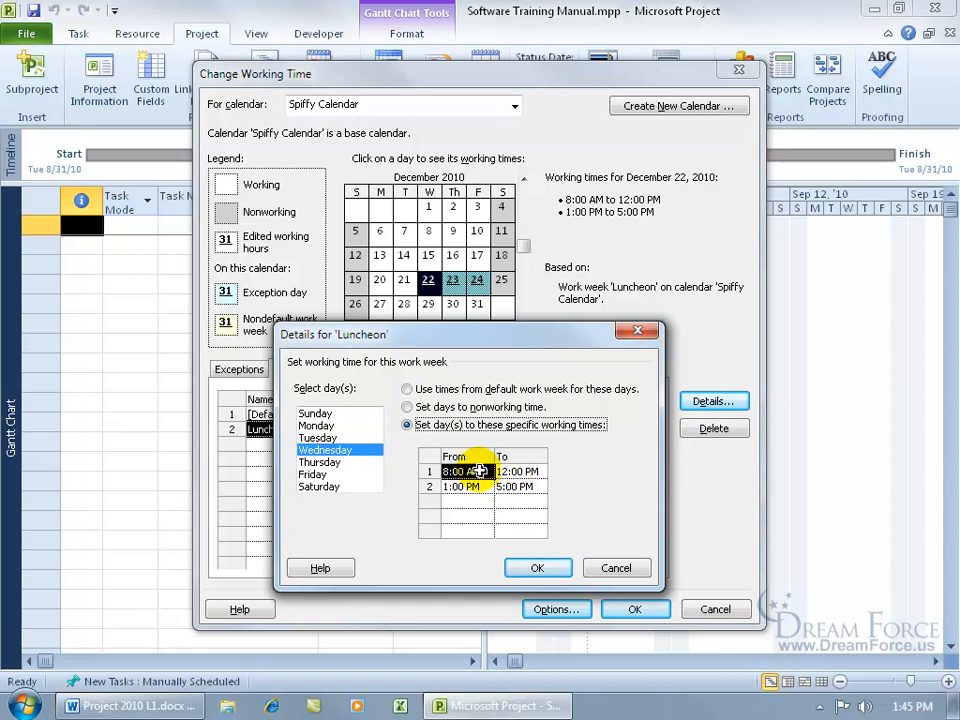
pyautogui.write('7')
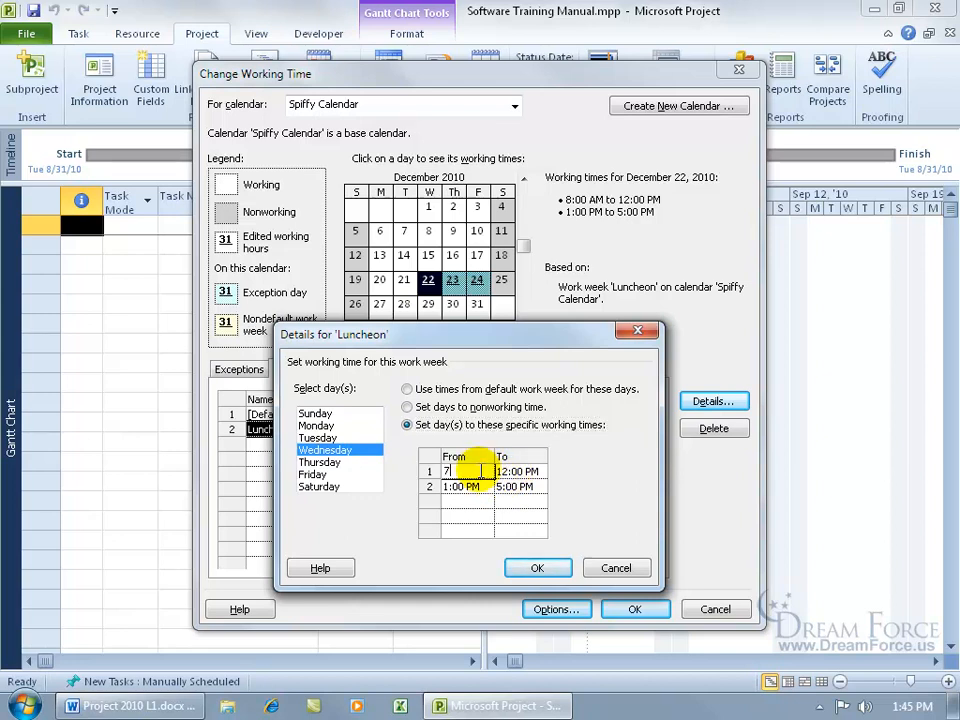
pyautogui.write('7:00 AM')
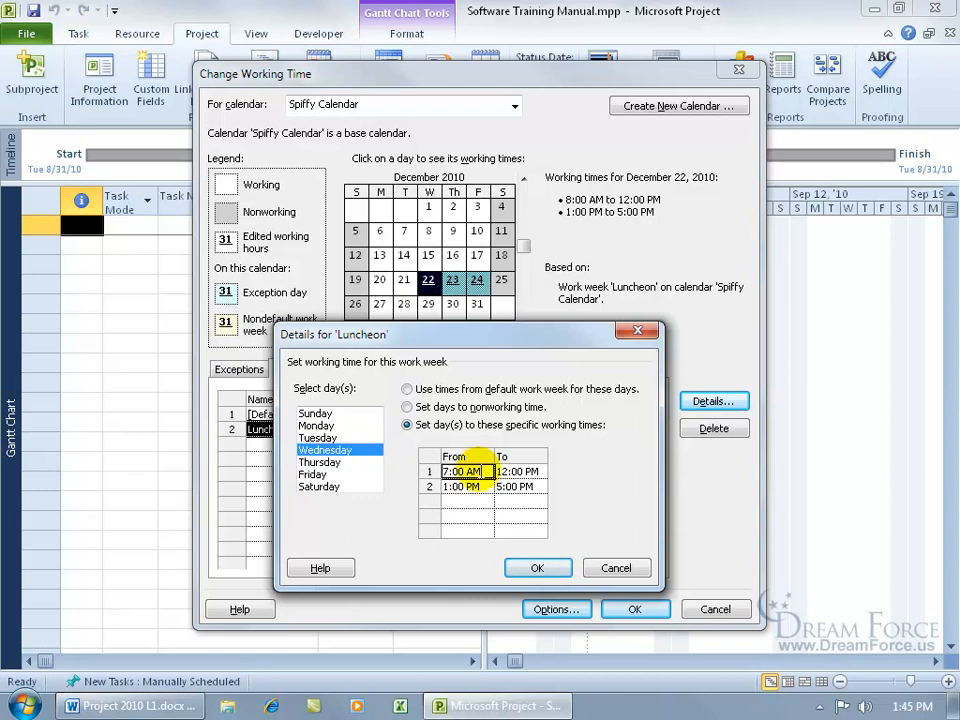
# End the morning period at 11:00, remove the afternoon period, and confirm.
pyautogui.click(519, 471)
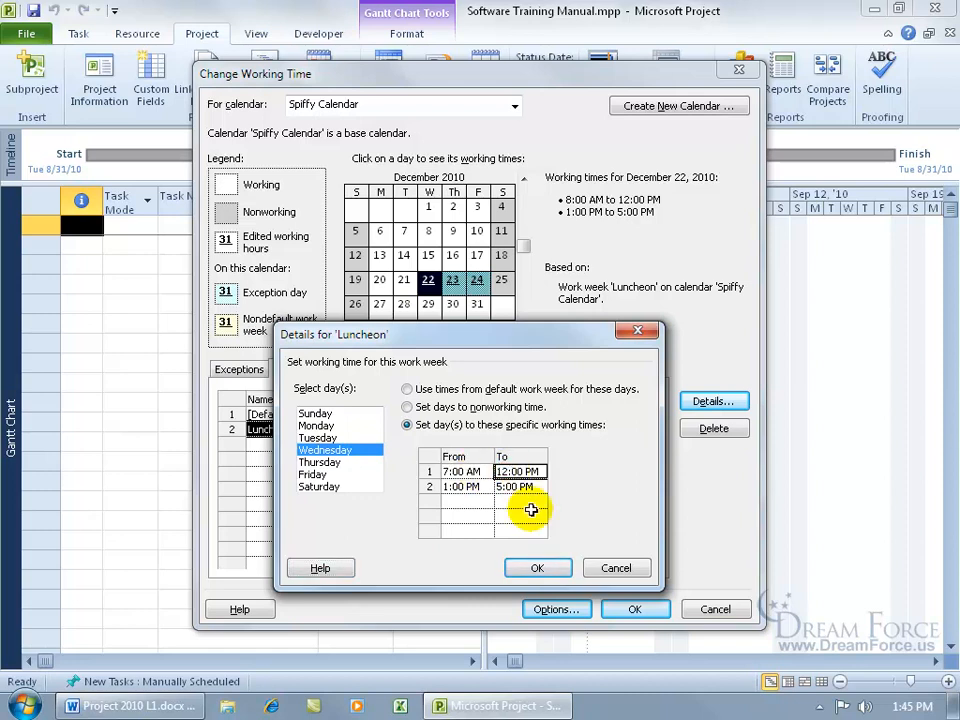
pyautogui.write('11:00')
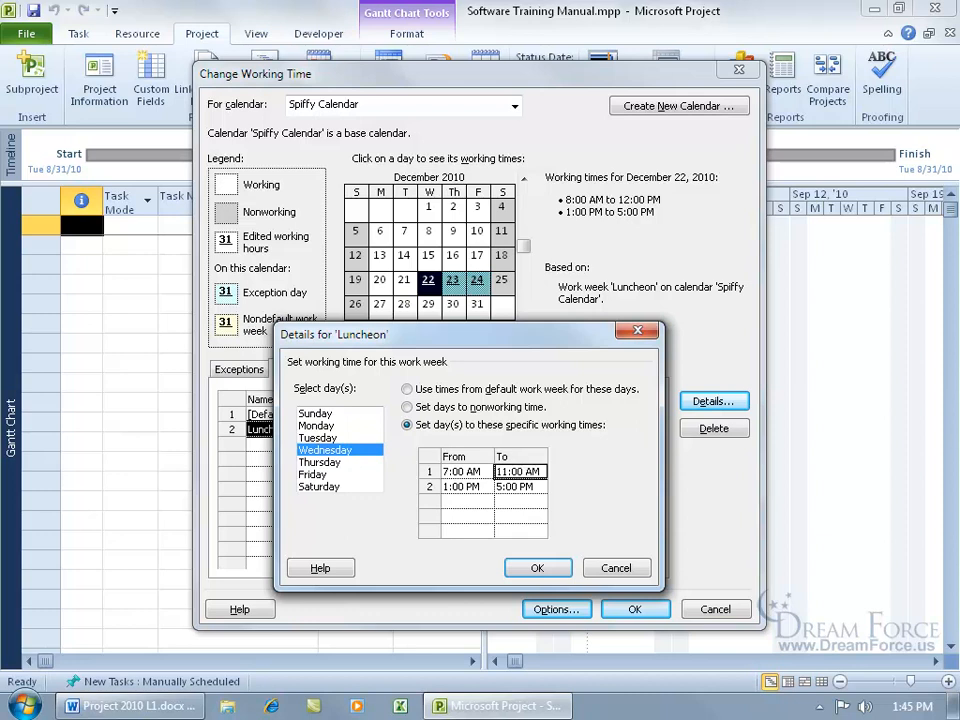
pyautogui.click(517, 487)
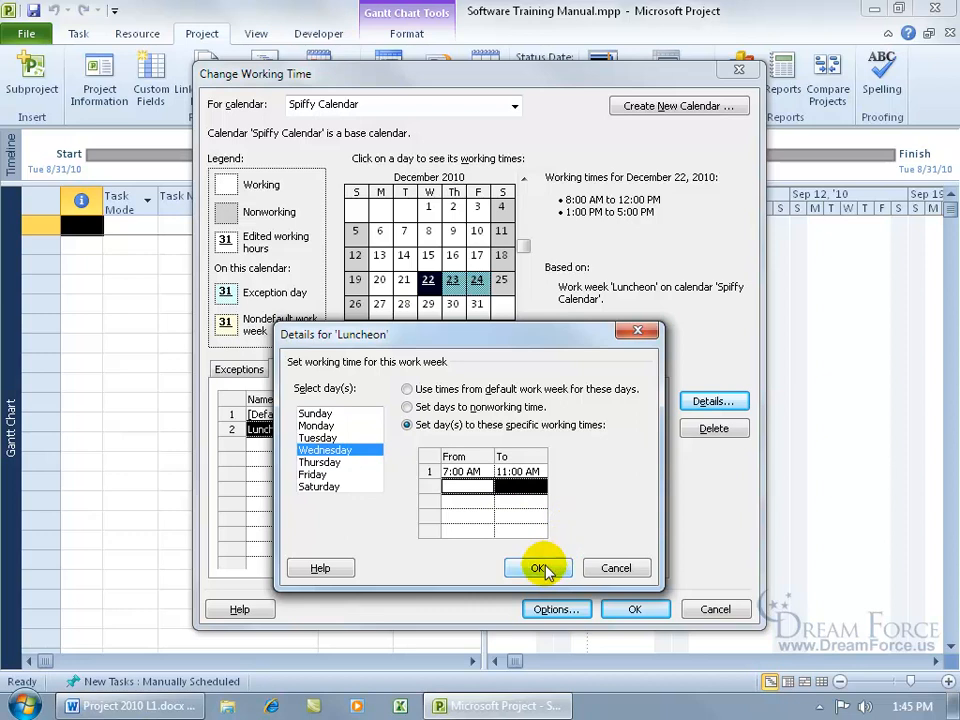
pyautogui.click(537, 568)
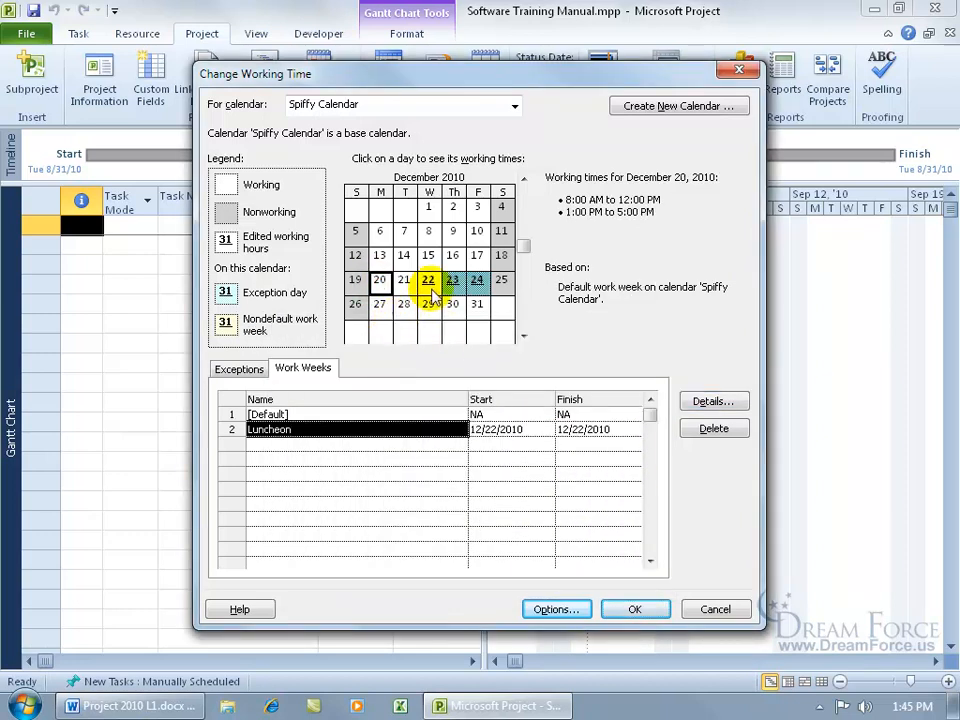
pyautogui.moveTo(428, 280)
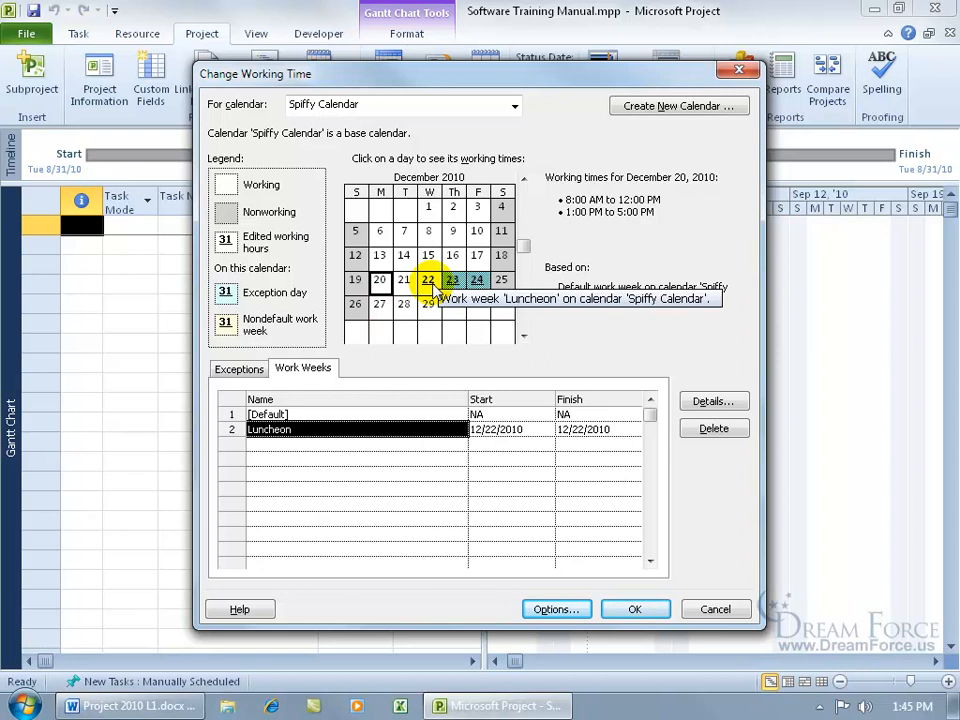
# Verify December 22 shows 7:00–11:00 AM, then close Change Working Time with OK.
pyautogui.click(428, 280)
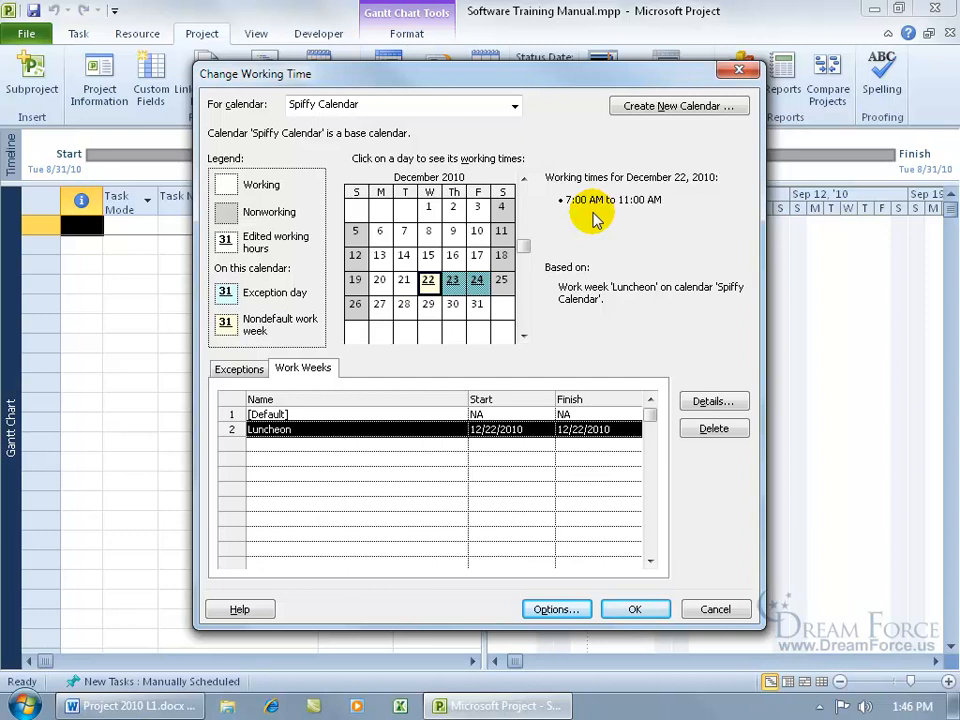
pyautogui.moveTo(230, 300)
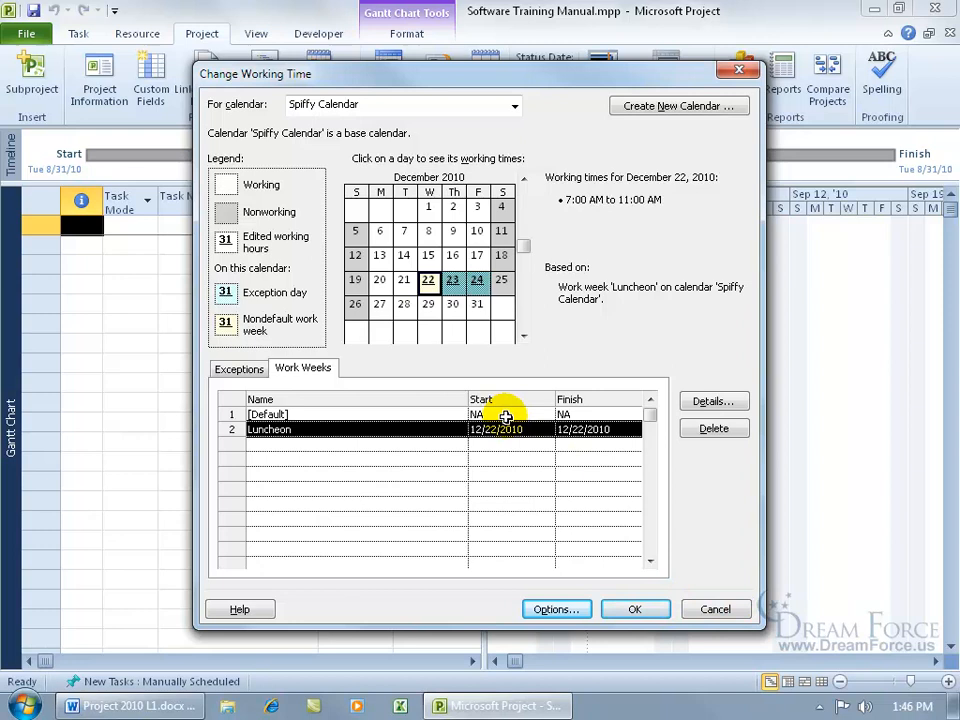
pyautogui.click(635, 609)
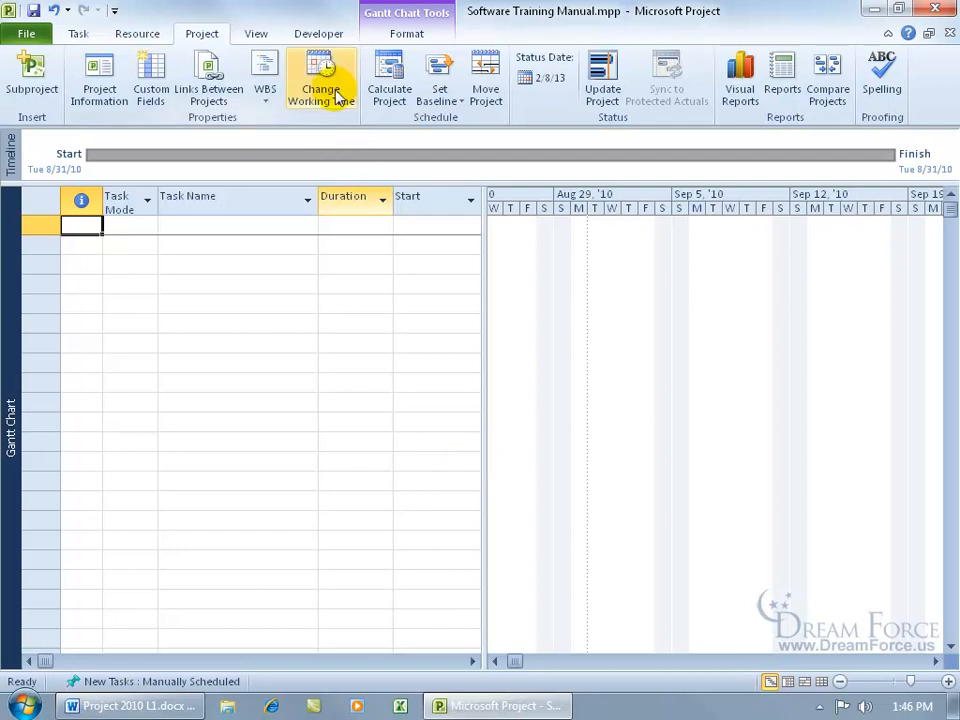
# Reopen Change Working Time and select Spiffy Calendar in the For calendar list.
pyautogui.click(320, 80)
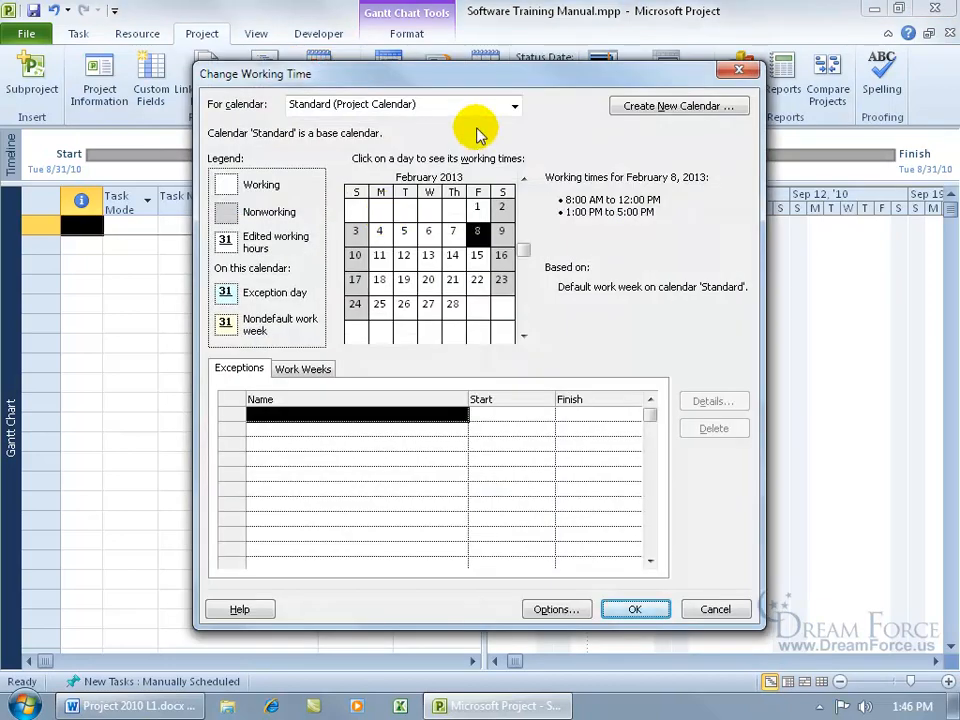
pyautogui.click(514, 104)
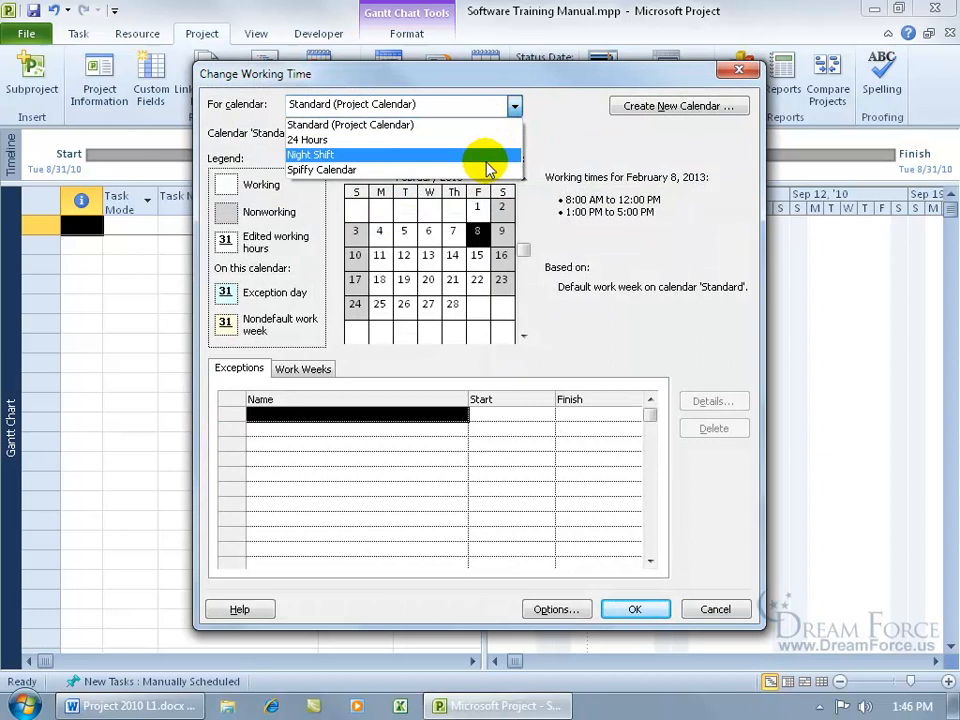
pyautogui.moveTo(465, 124)
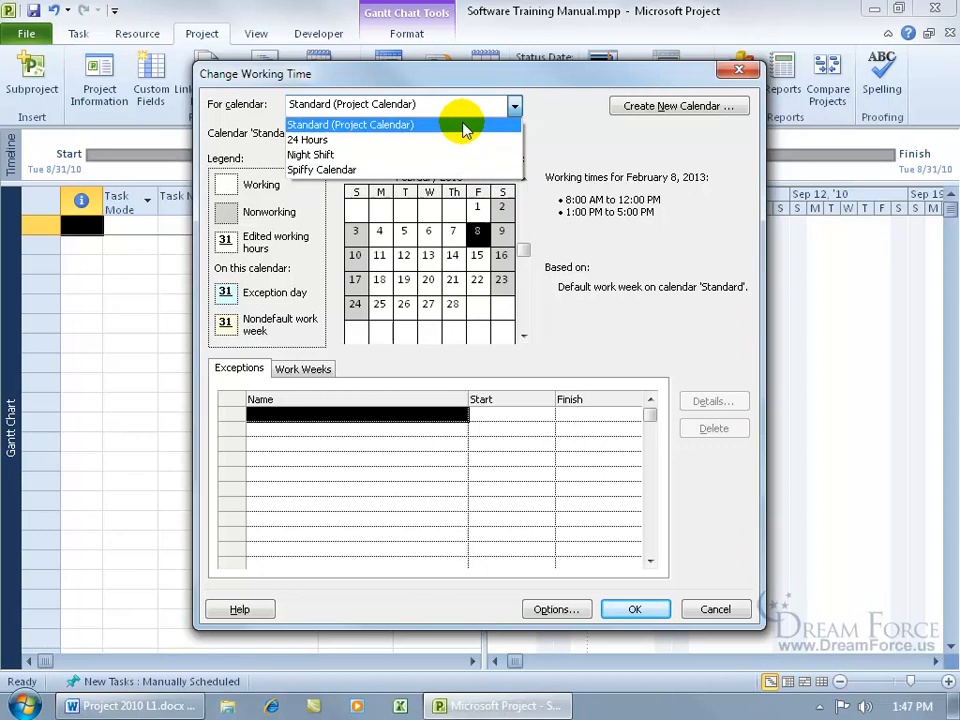
pyautogui.moveTo(420, 169)
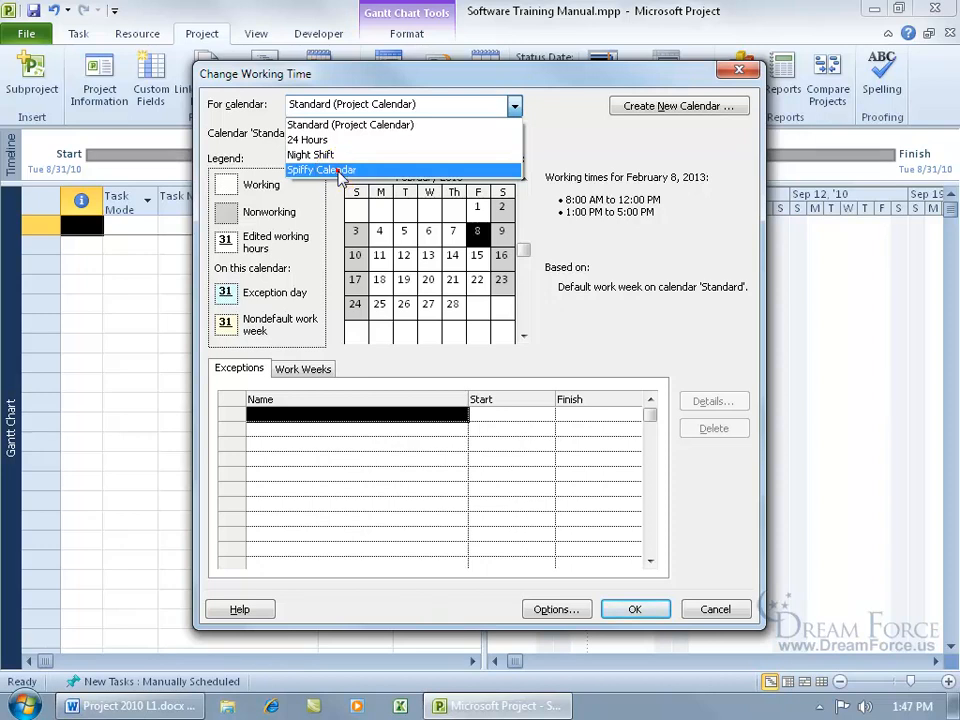
pyautogui.click(321, 170)
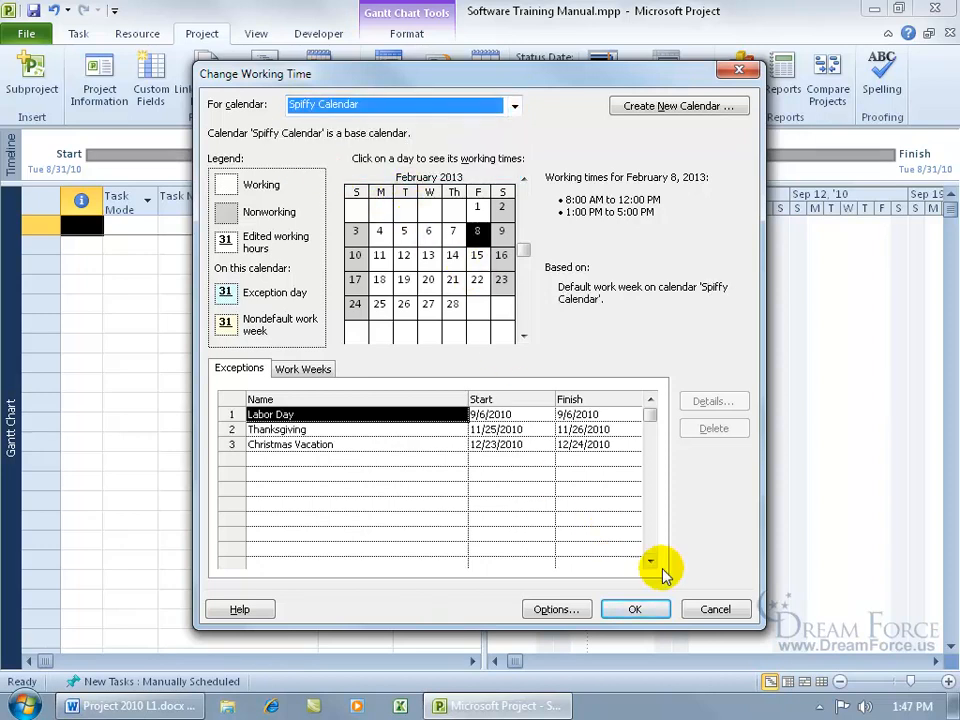